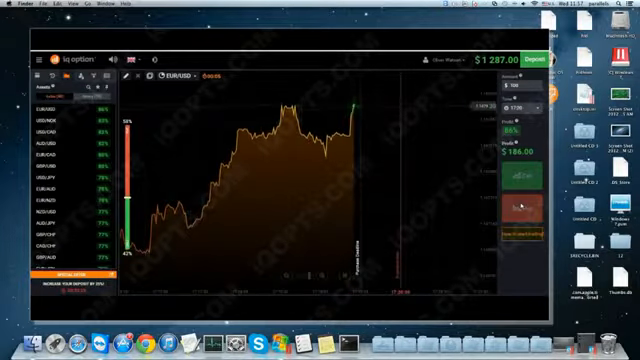
Place a bet on the price chart, bringing the balance to around $1,373
click(524, 190)
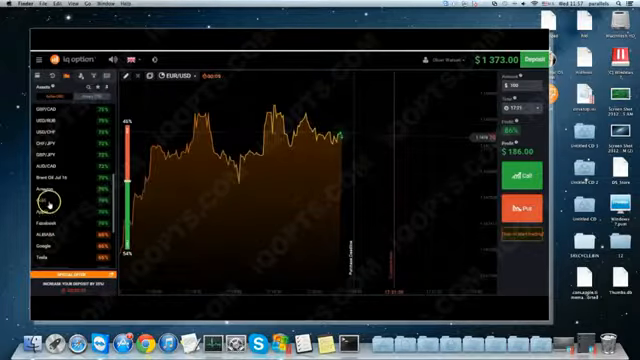
mouse_move(308, 172)
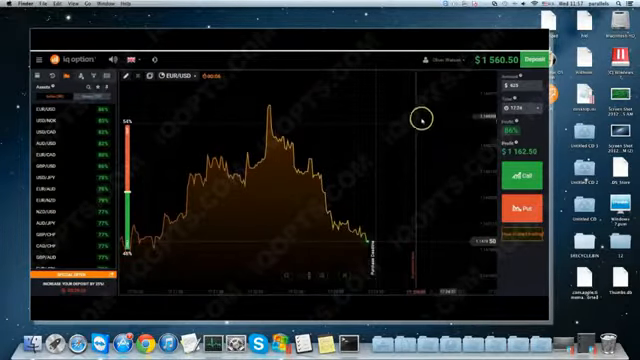
mouse_move(492, 148)
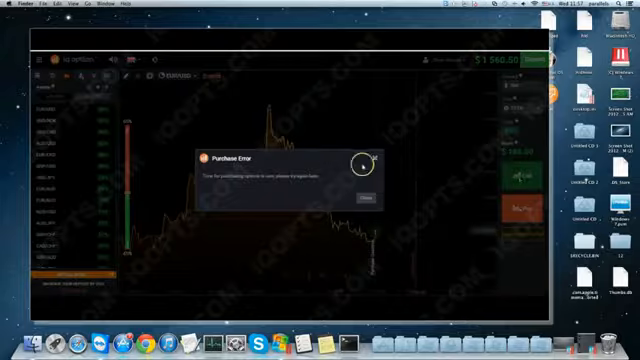
Dismiss the Purchase Error popup and return to the trading chart
click(364, 198)
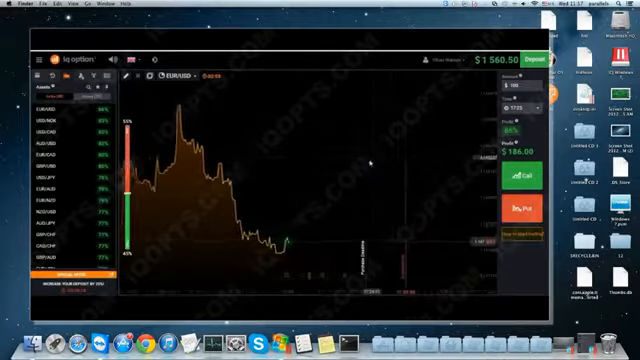